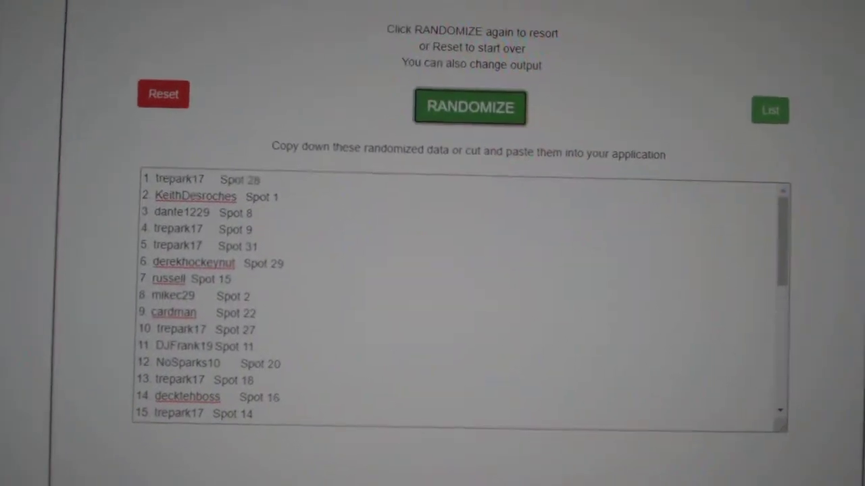
Reshuffle the 31 participant names and select the whole randomized result for copying.
click(467, 108)
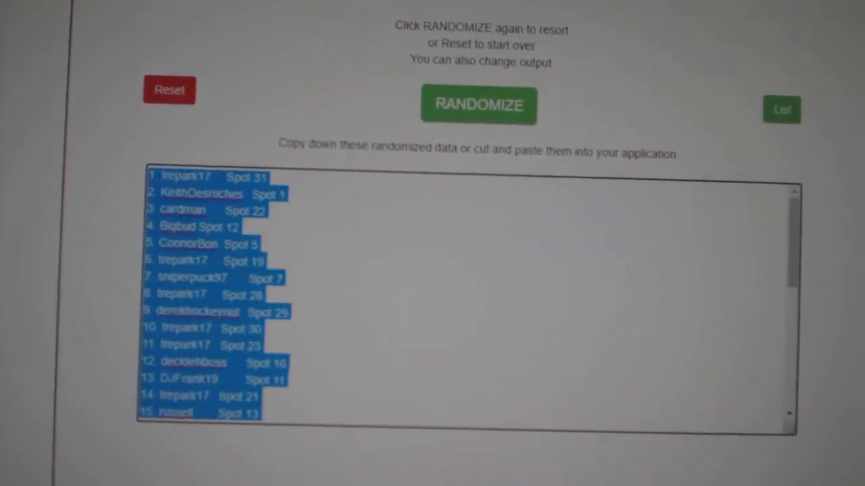
click(476, 104)
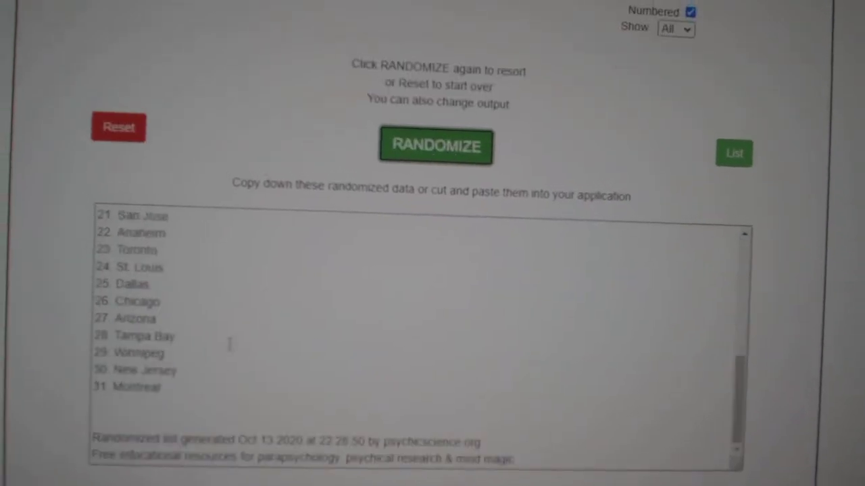
Bring up copy options on the randomized 31-team results box ending with Montreal.
right_click(230, 344)
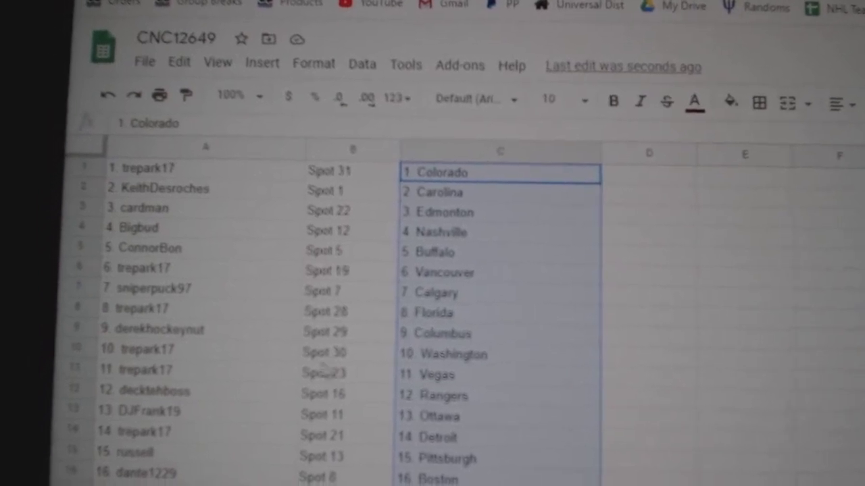
Scroll down the sheet to verify all 31 participants have a team beside them, ending at Montreal.
scroll(down, 3)
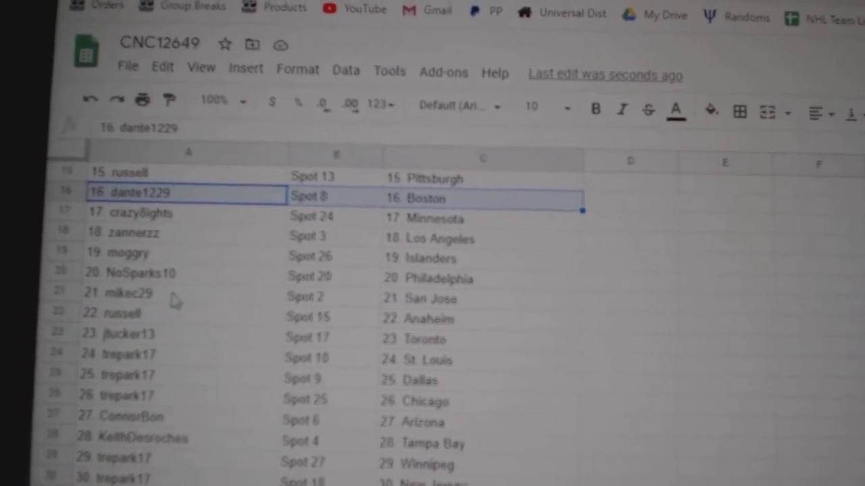
scroll(down, 3)
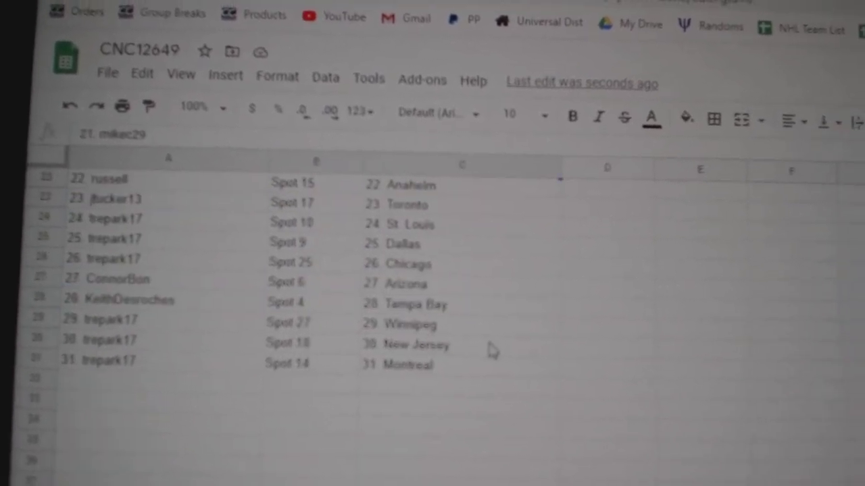